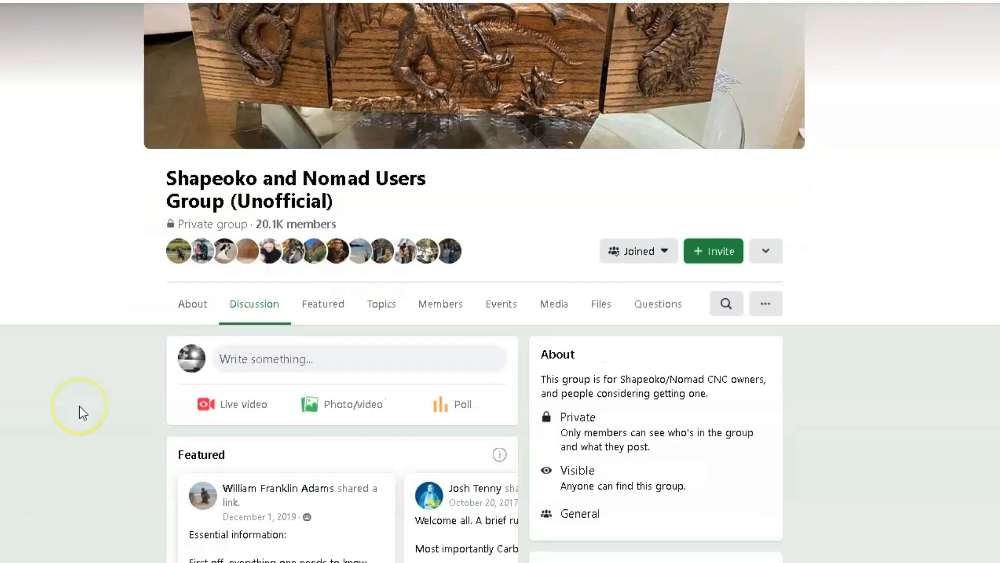
# Switch to the Manufacture workspace and start simulating the Aluminum Plate test operations
pyautogui.scroll(-3)
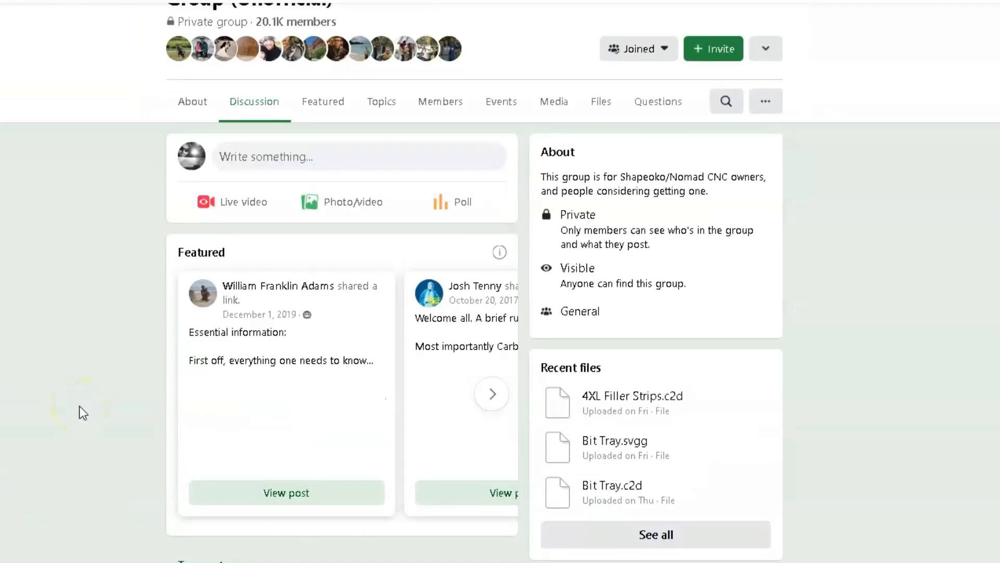
pyautogui.scroll(-3)
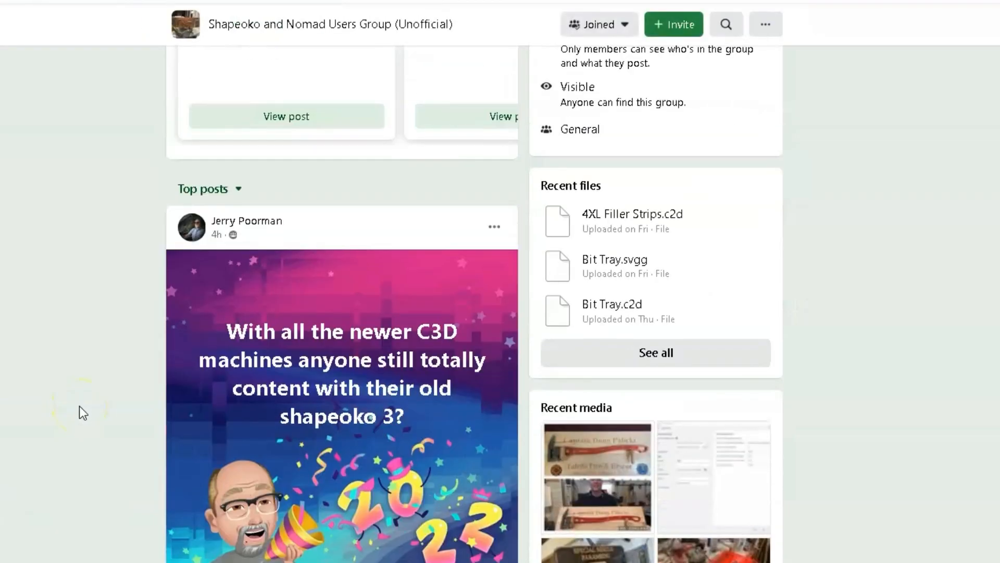
pyautogui.scroll(-3)
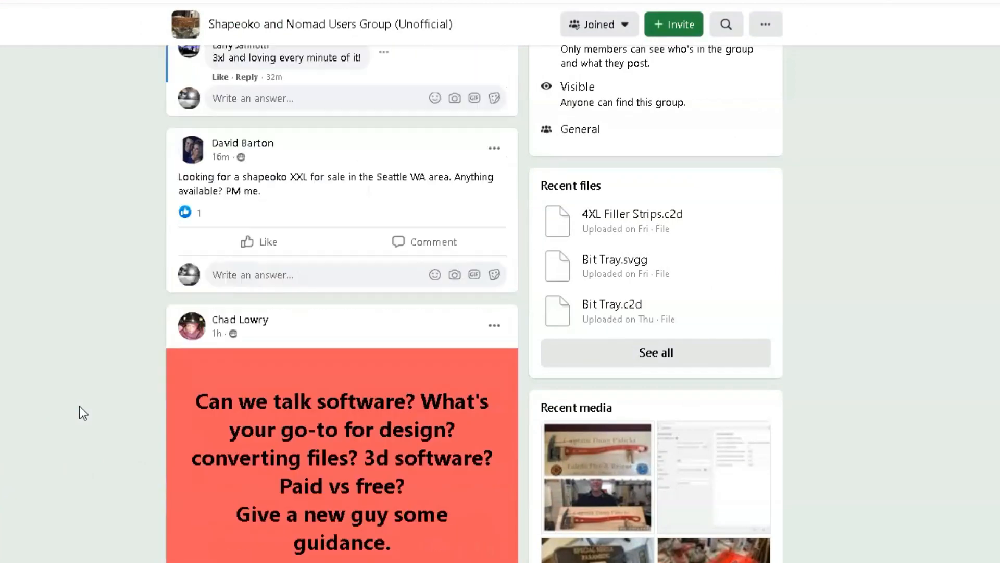
pyautogui.scroll(-3)
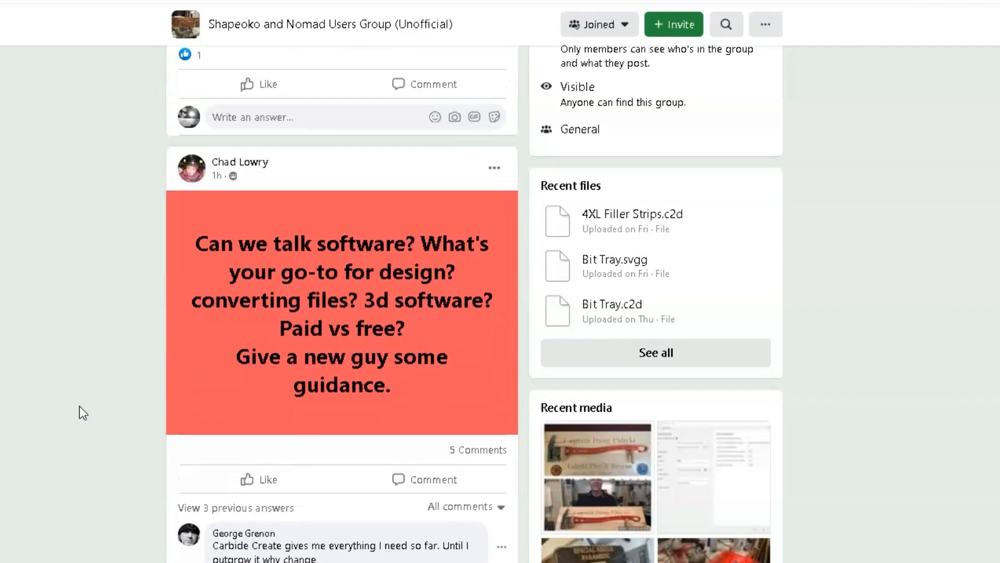
pyautogui.scroll(-3)
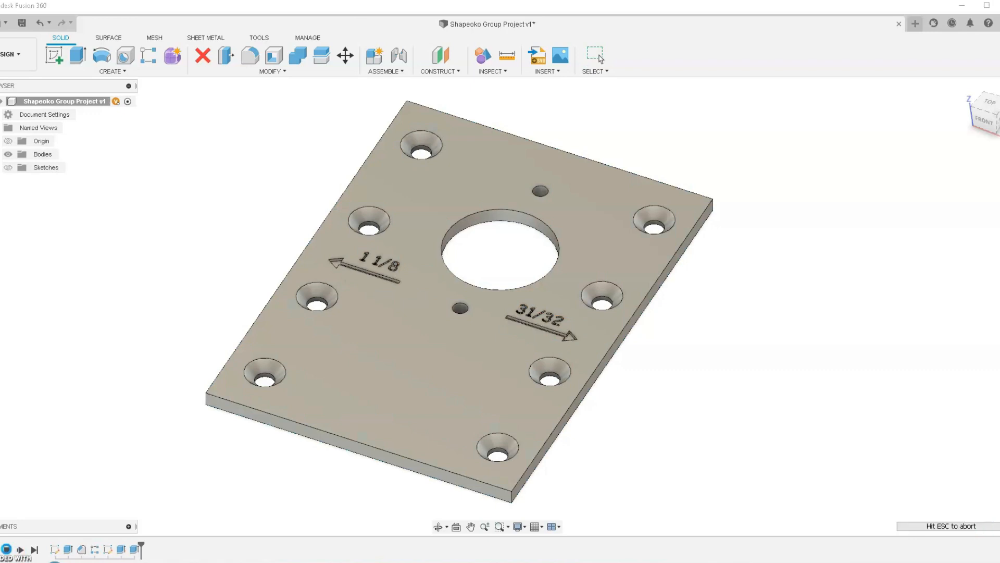
pyautogui.click(595, 55)
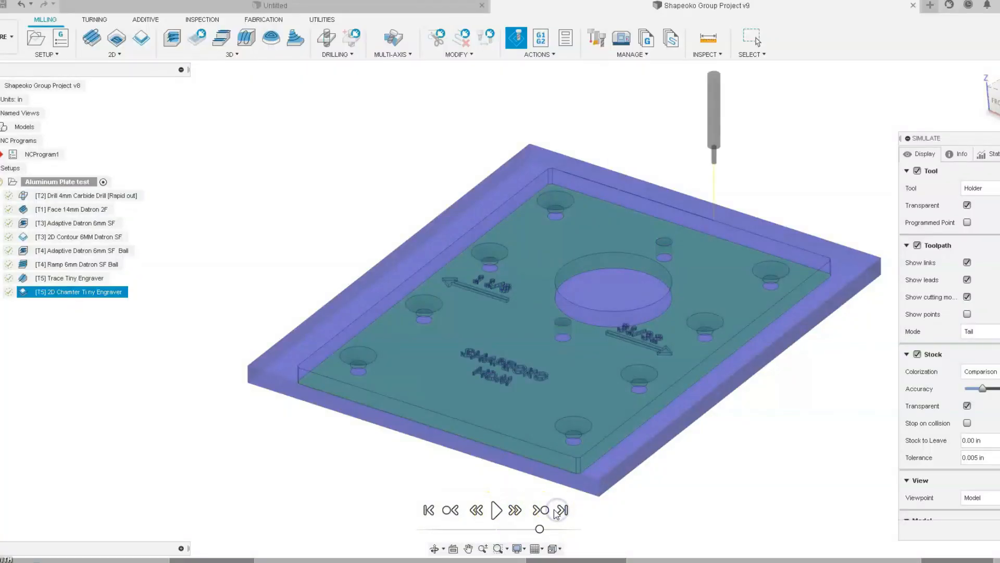
pyautogui.click(562, 510)
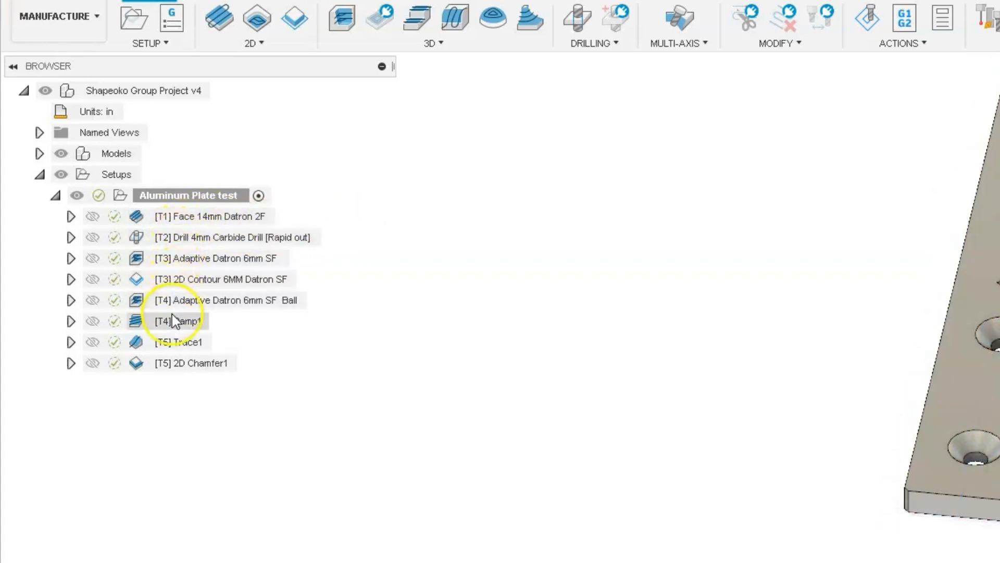
# Expand the Aluminum Plate test setup and show the [T1] Face toolpath on the plate
pyautogui.click(185, 321)
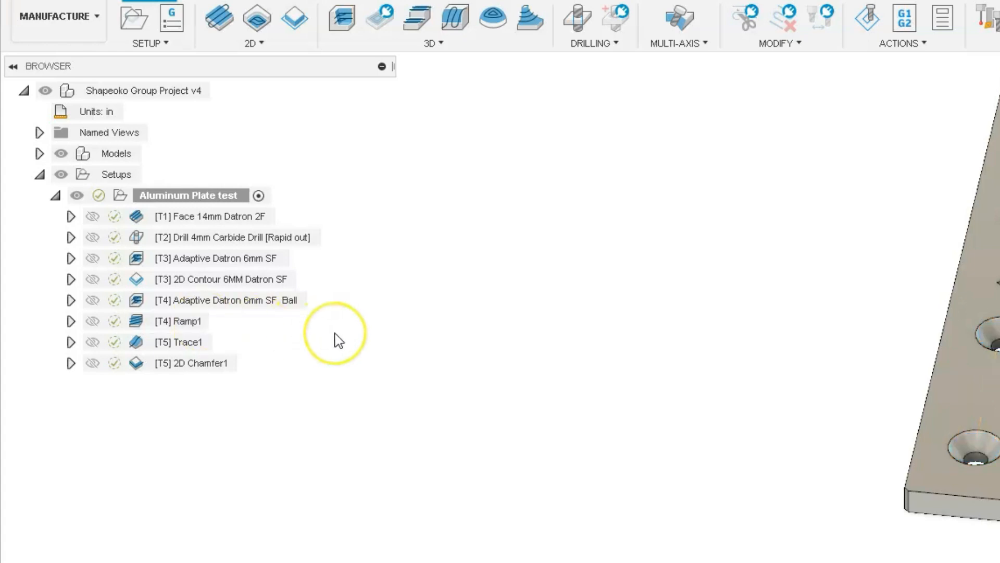
pyautogui.click(211, 216)
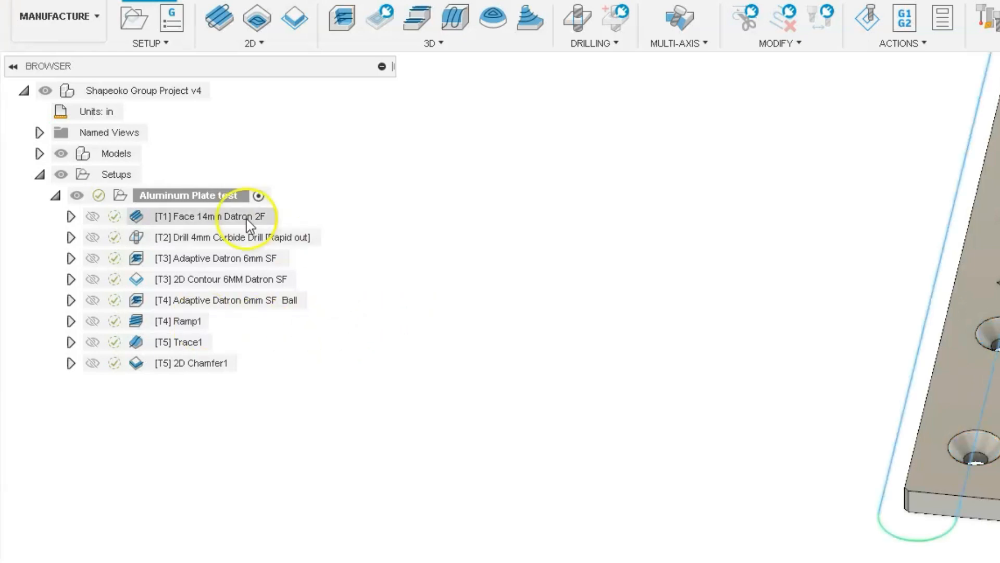
# Select all setup operations and choose the Carbide 3D (Grbl) post processor
pyautogui.click(210, 216)
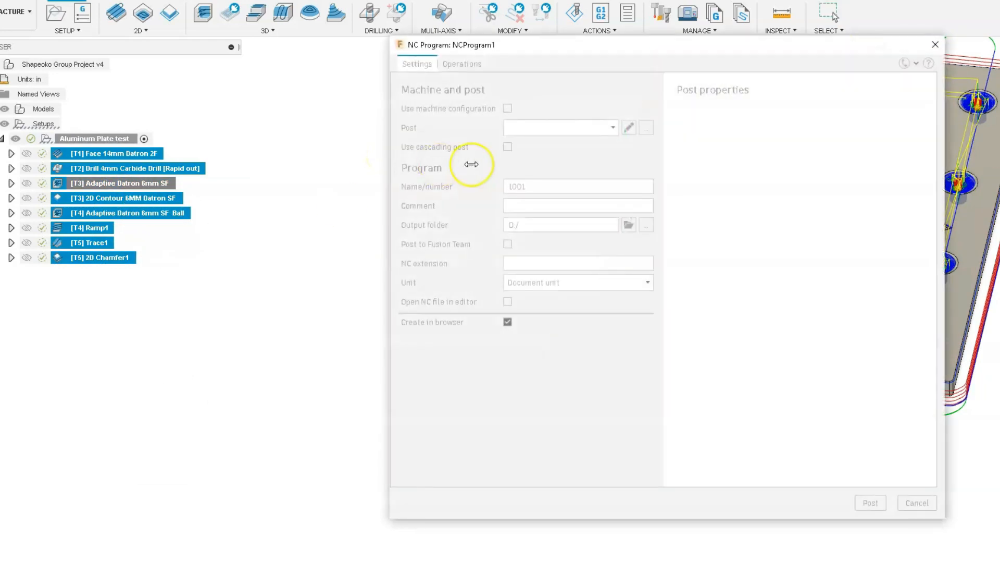
pyautogui.click(560, 127)
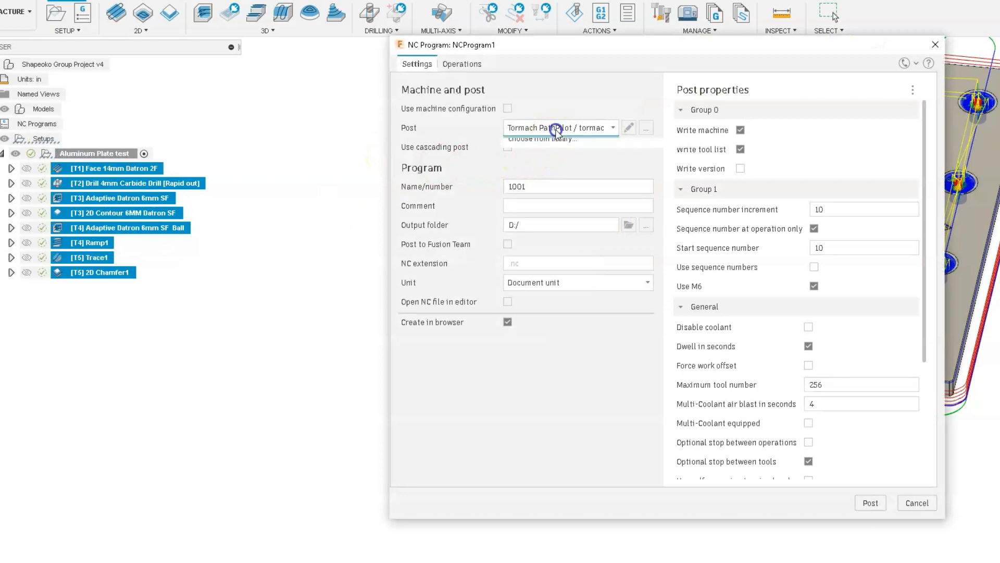
pyautogui.click(560, 128)
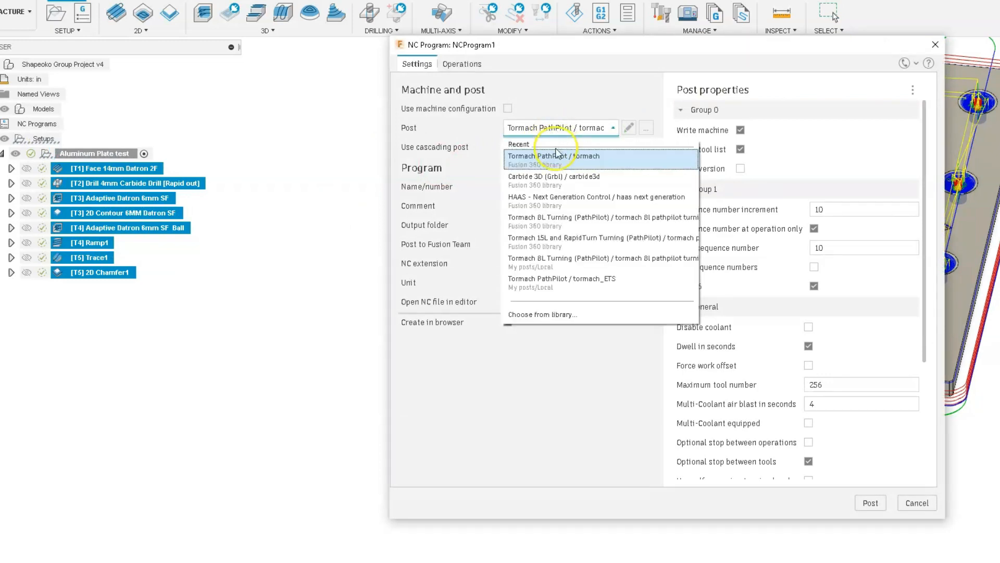
pyautogui.click(555, 177)
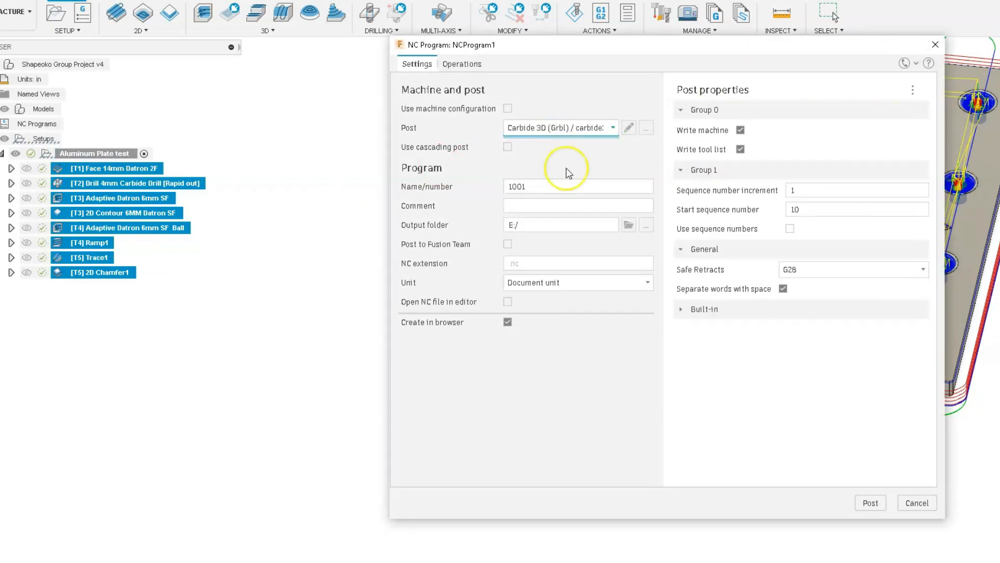
pyautogui.moveTo(629, 225)
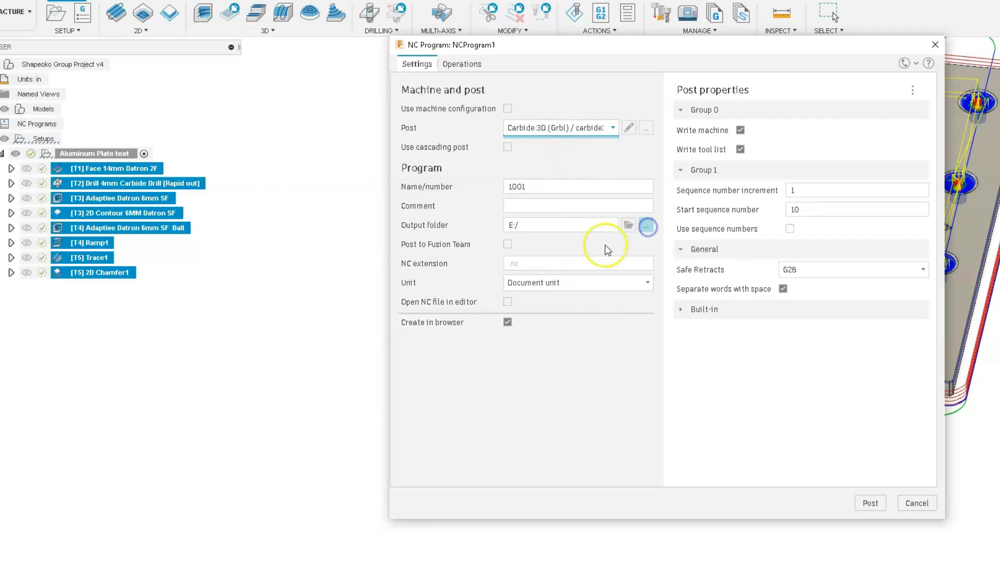
# Set the NC program output folder to Desktop and name it 'Test part HDM'
pyautogui.click(647, 224)
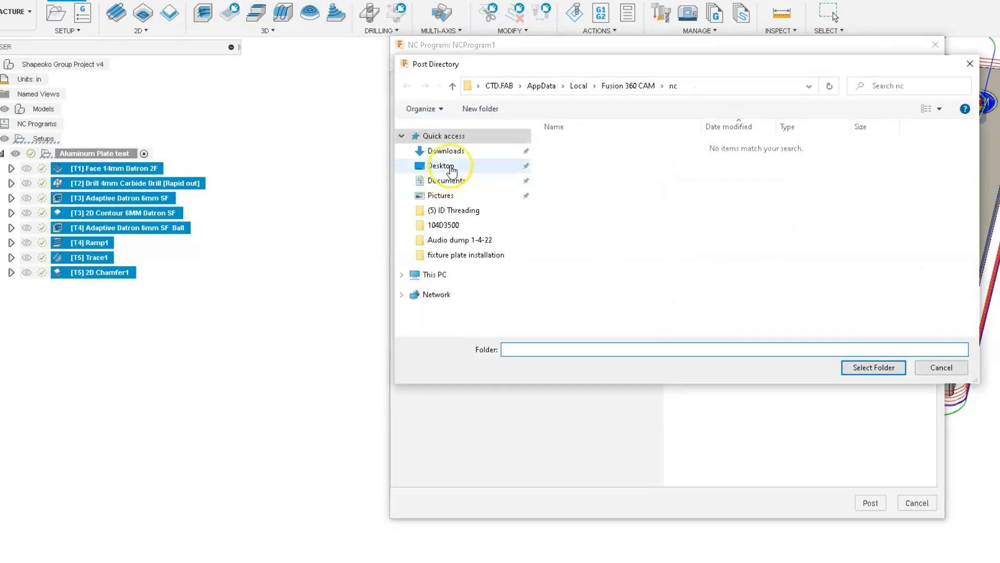
pyautogui.click(873, 367)
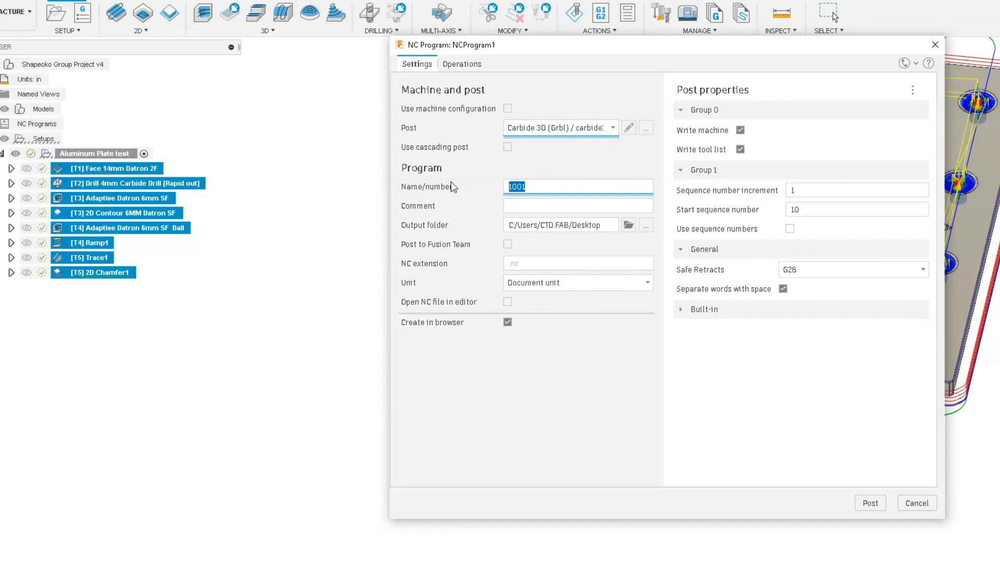
pyautogui.write('Td')
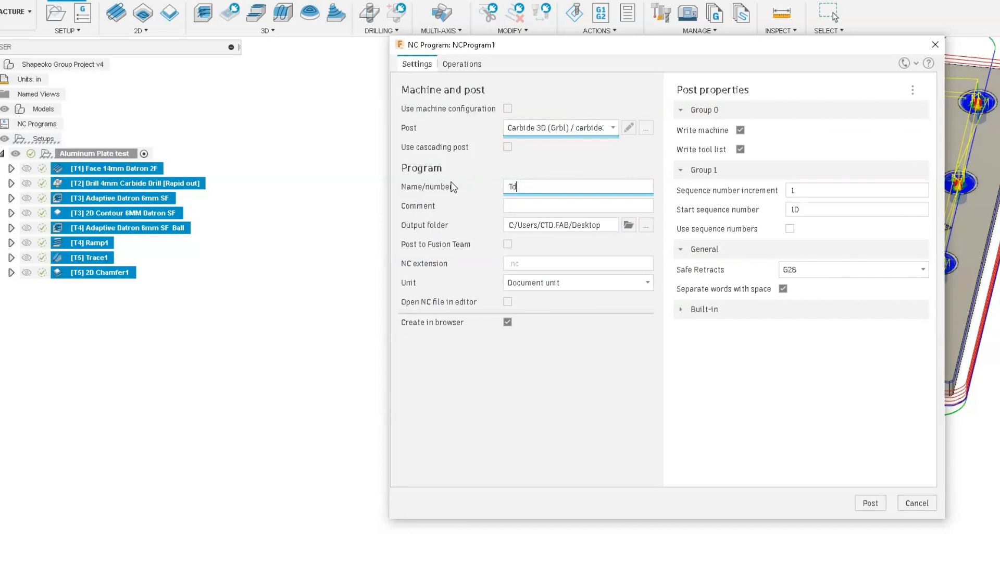
pyautogui.write('Test part HD')
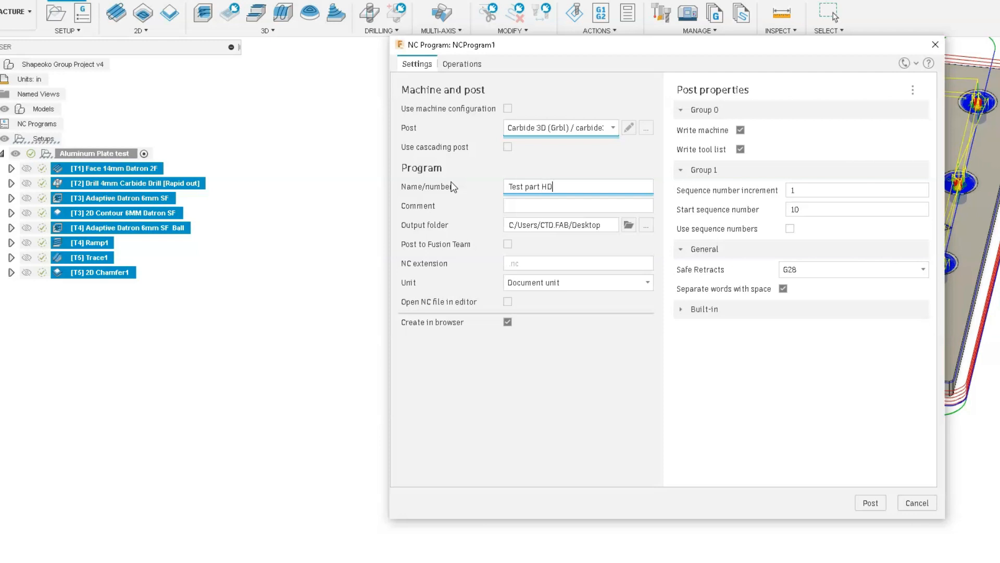
pyautogui.write('M')
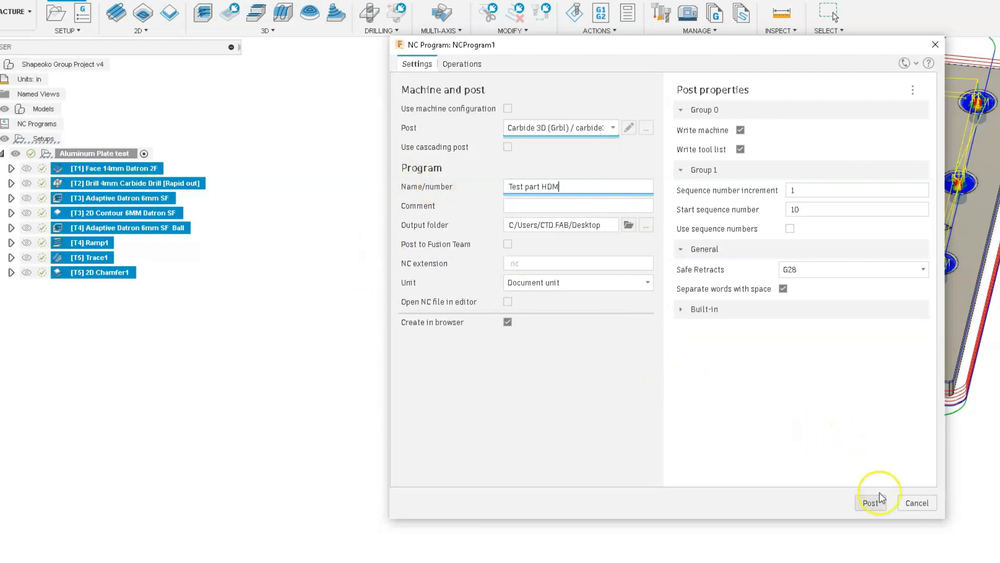
# Post the G-code and save it as 'Test part HDM' on the Desktop
pyautogui.click(872, 502)
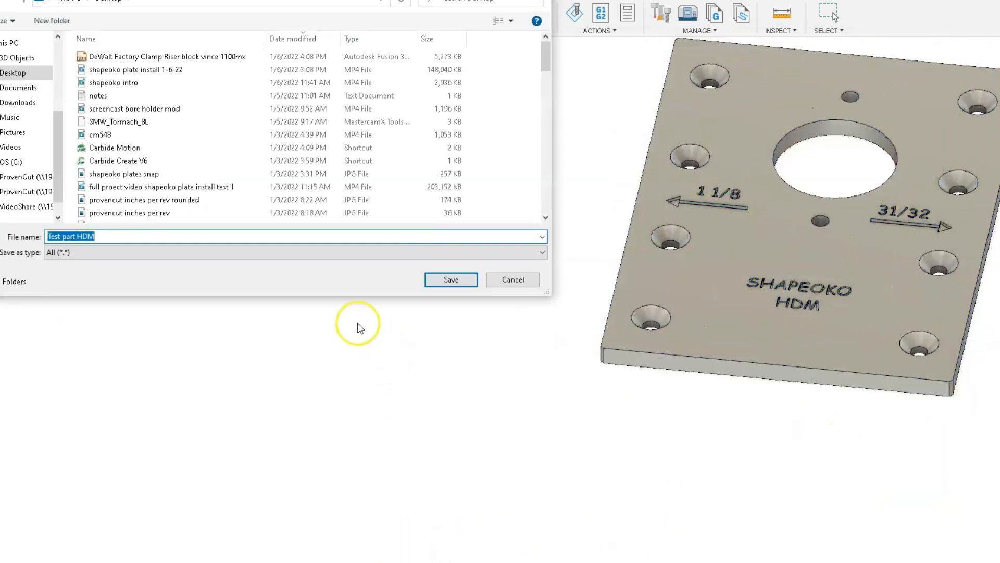
pyautogui.click(450, 279)
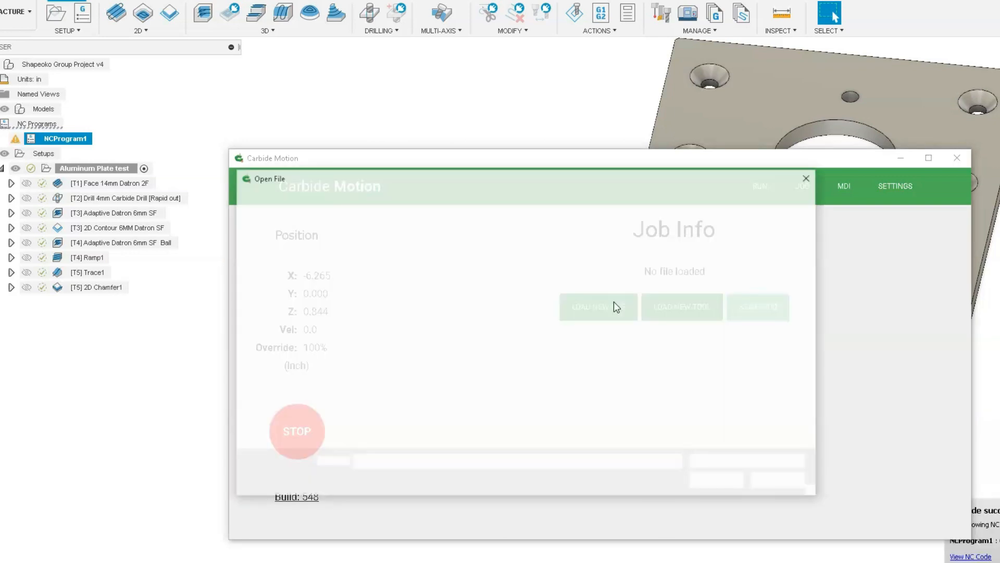
# Load Test part HDM.nc from the Desktop into Carbide Motion
pyautogui.click(597, 307)
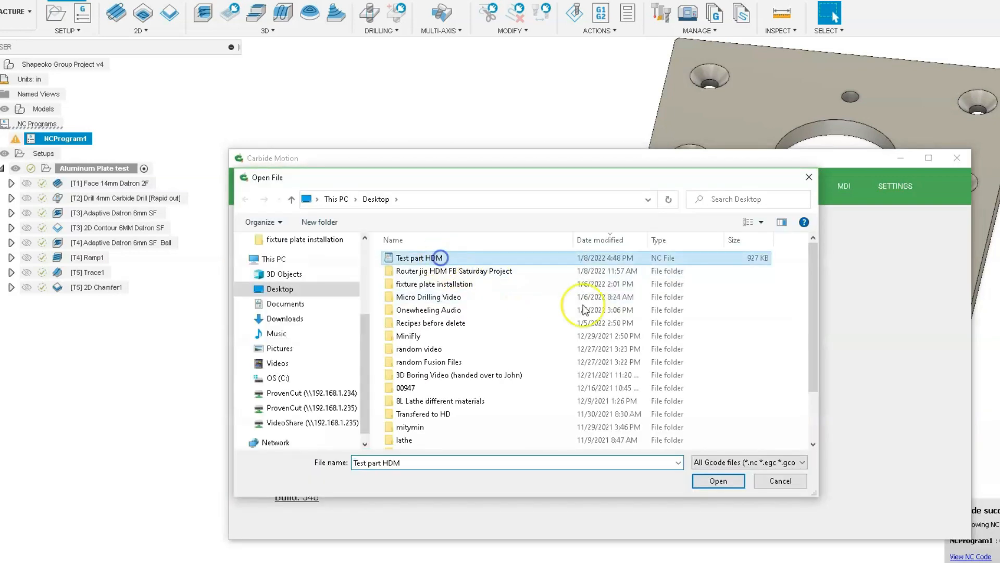
pyautogui.click(717, 480)
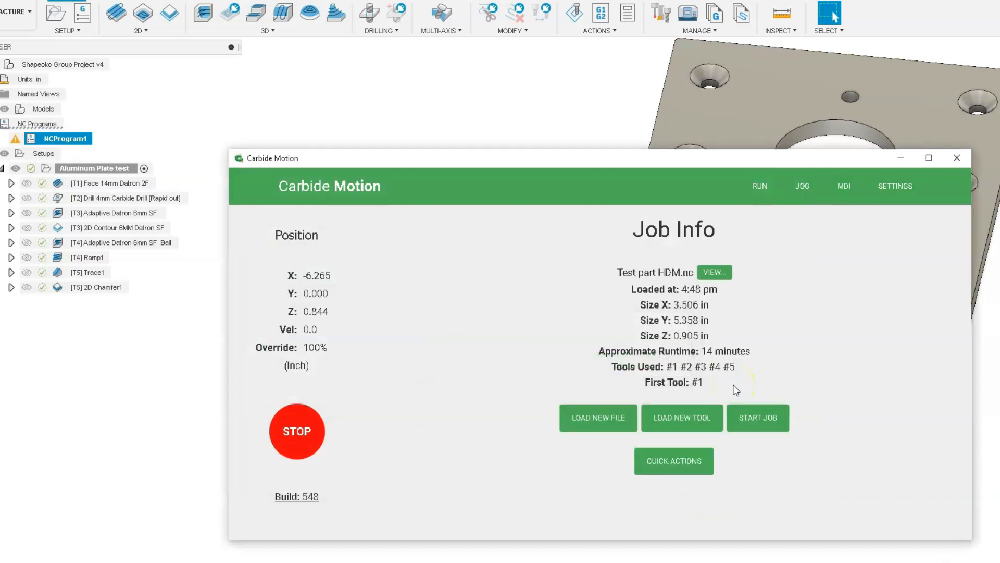
# Start the Test part HDM job and acknowledge the tool #1 change prompt
pyautogui.click(757, 418)
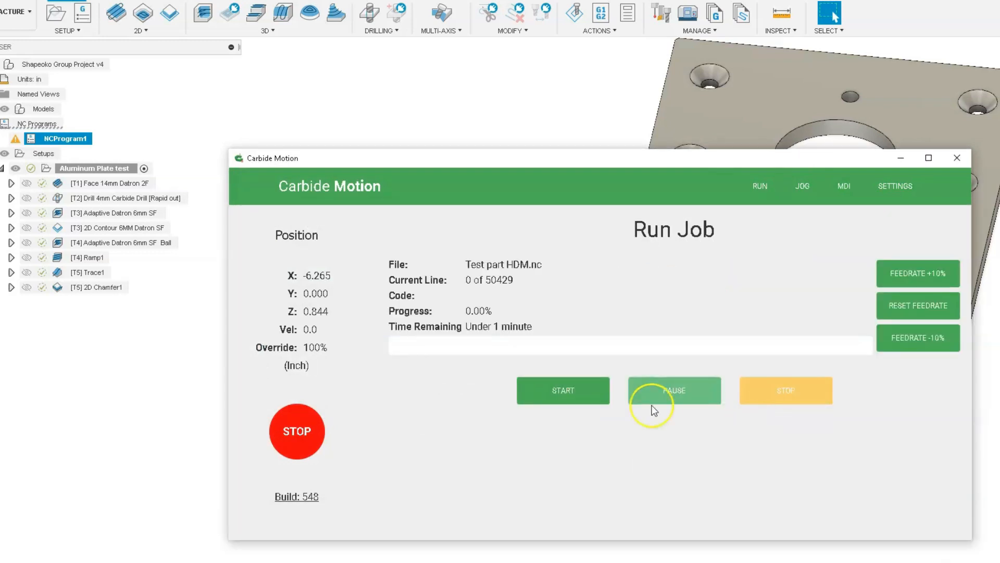
pyautogui.click(563, 390)
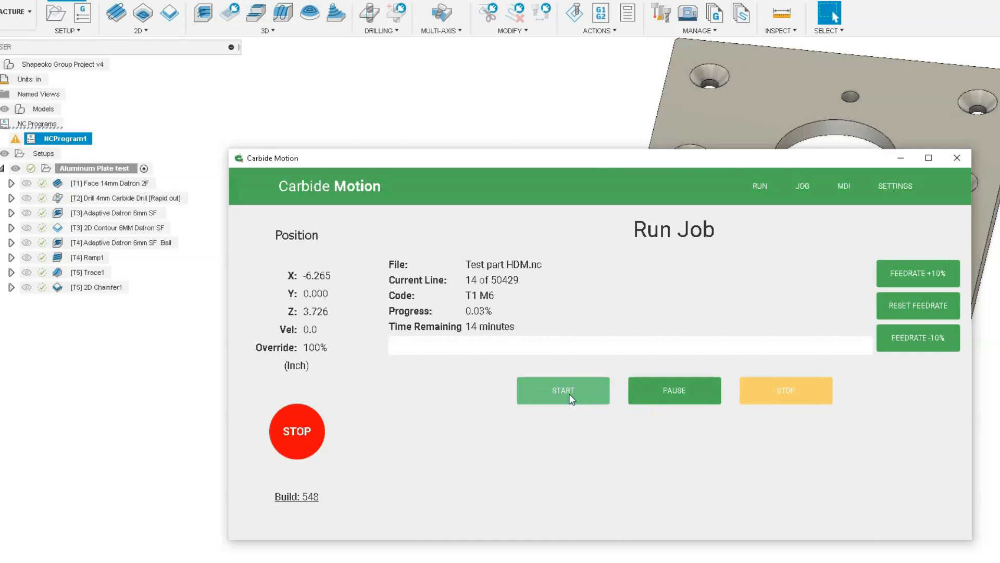
pyautogui.click(563, 390)
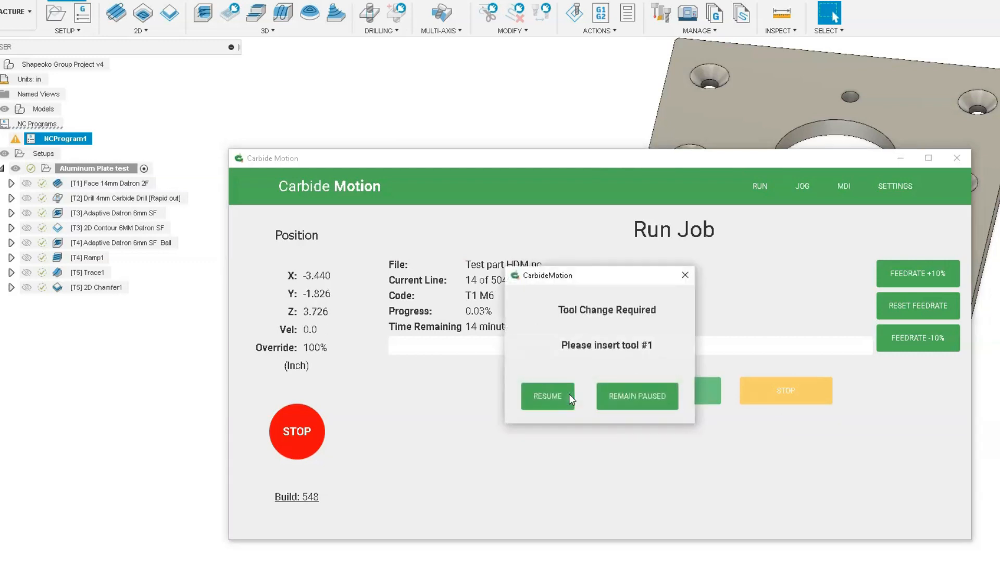